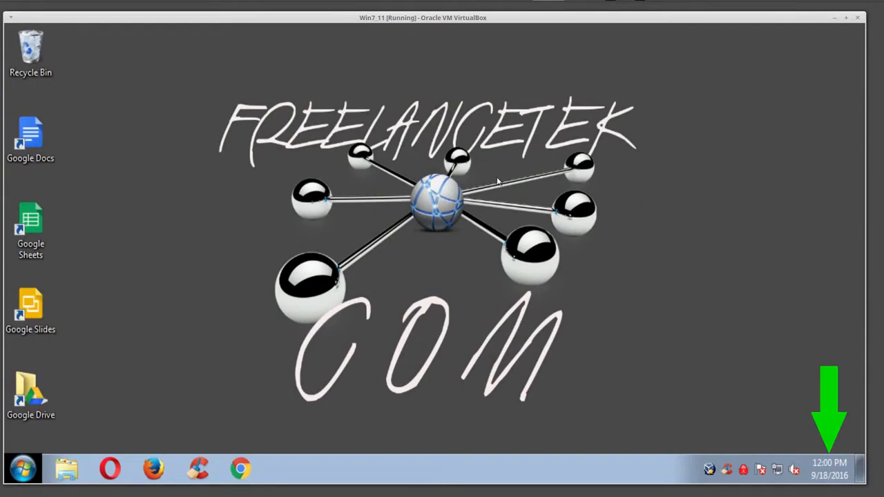
pyautogui.moveTo(828, 467)
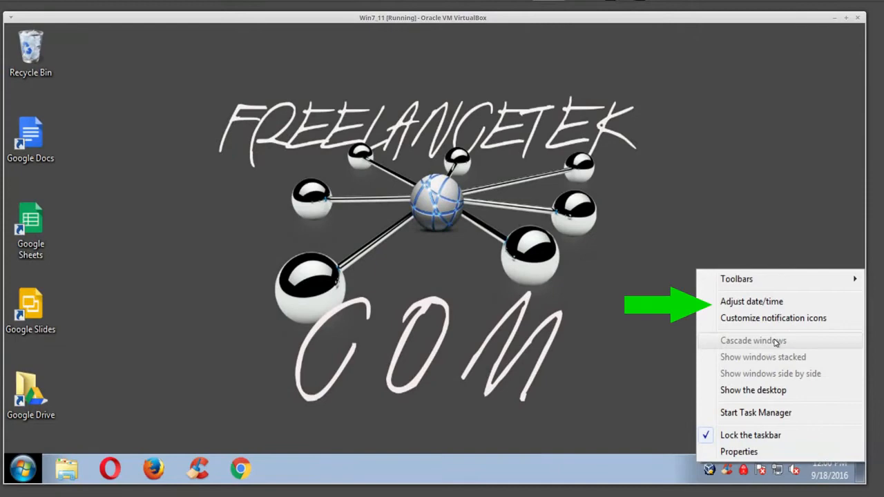
pyautogui.moveTo(762, 301)
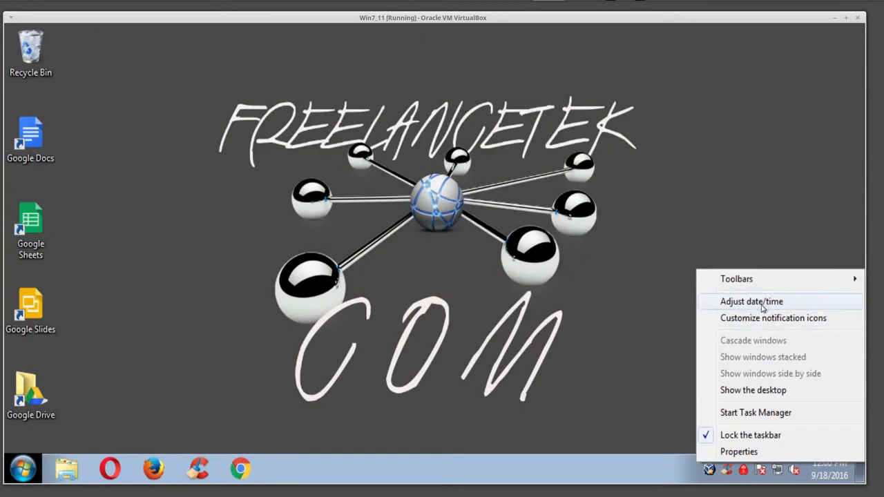
pyautogui.moveTo(746, 304)
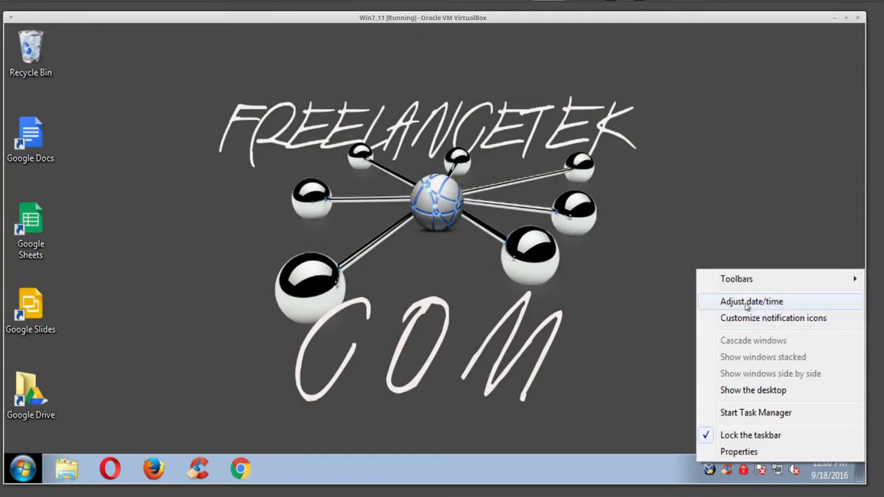
# - Reach the Internet Time Settings dialog, still synchronizing with time.windows.com
pyautogui.click(753, 301)
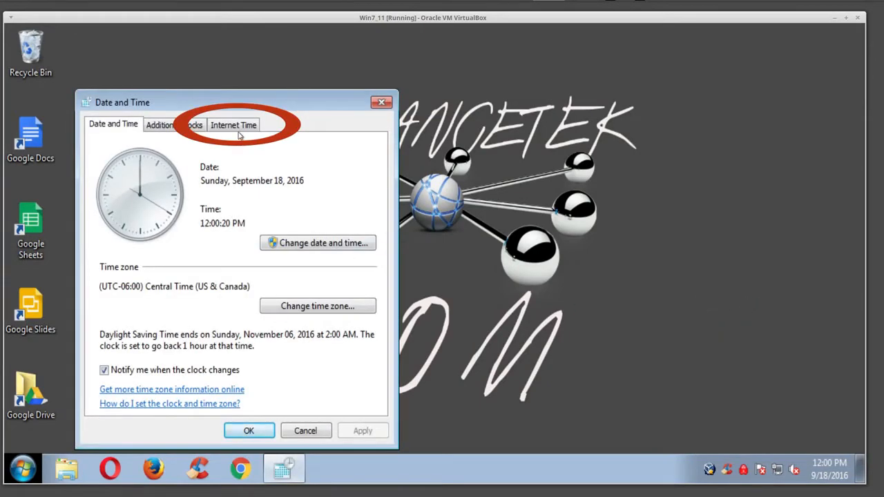
pyautogui.click(233, 124)
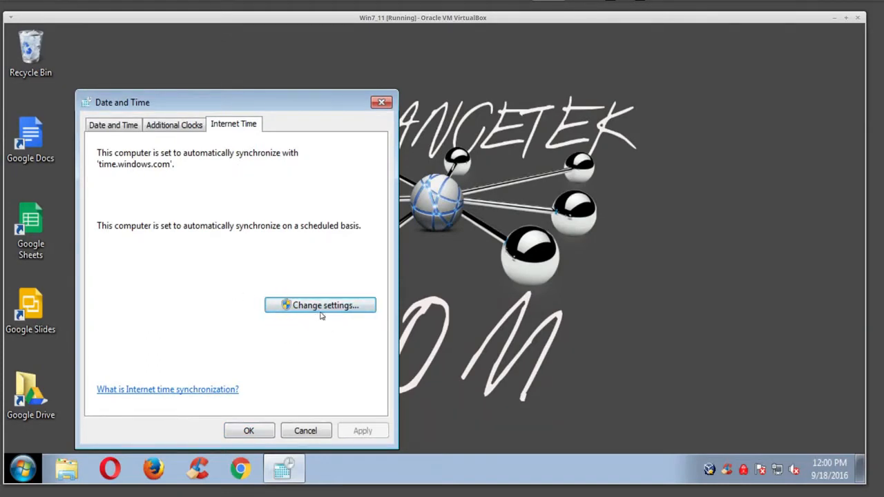
pyautogui.moveTo(301, 307)
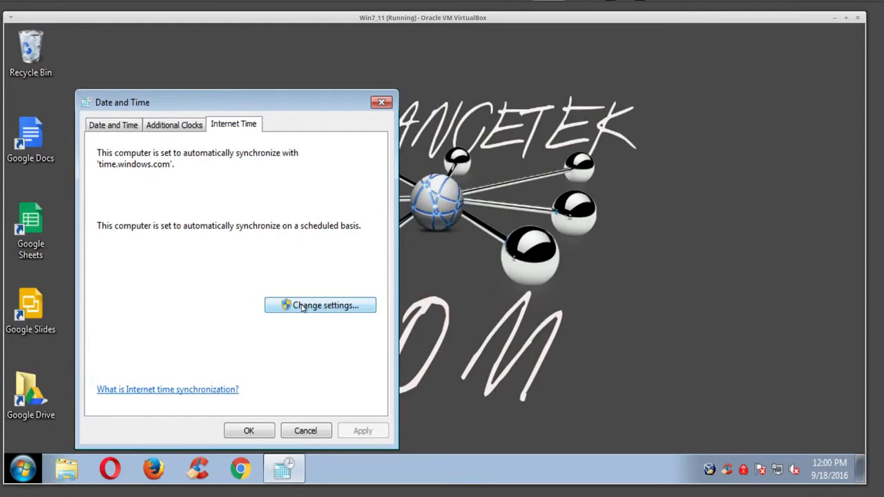
pyautogui.click(320, 305)
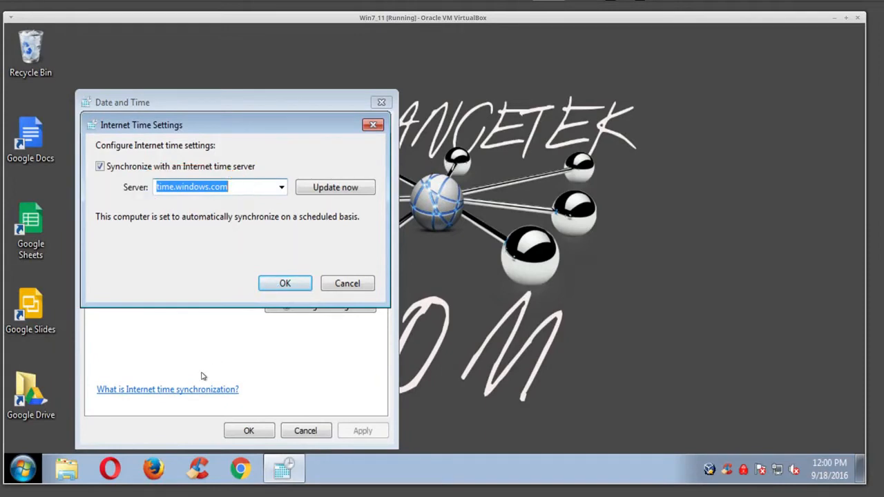
pyautogui.moveTo(249, 431)
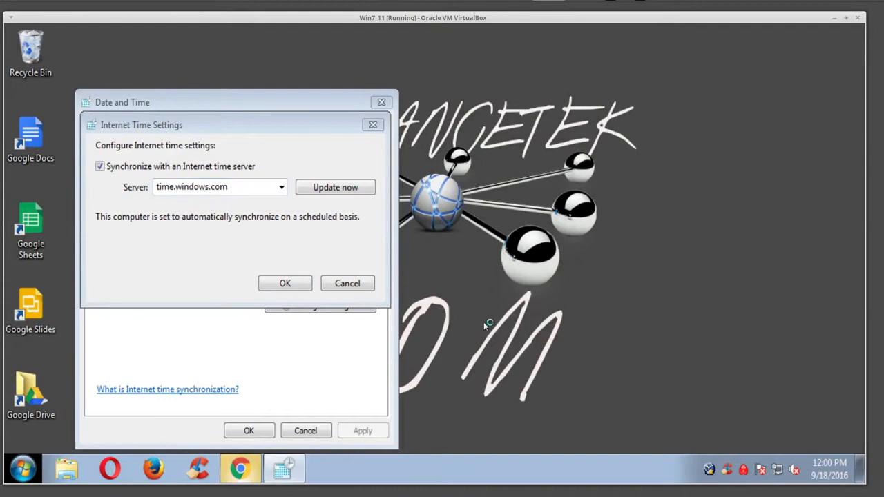
pyautogui.moveTo(550, 272)
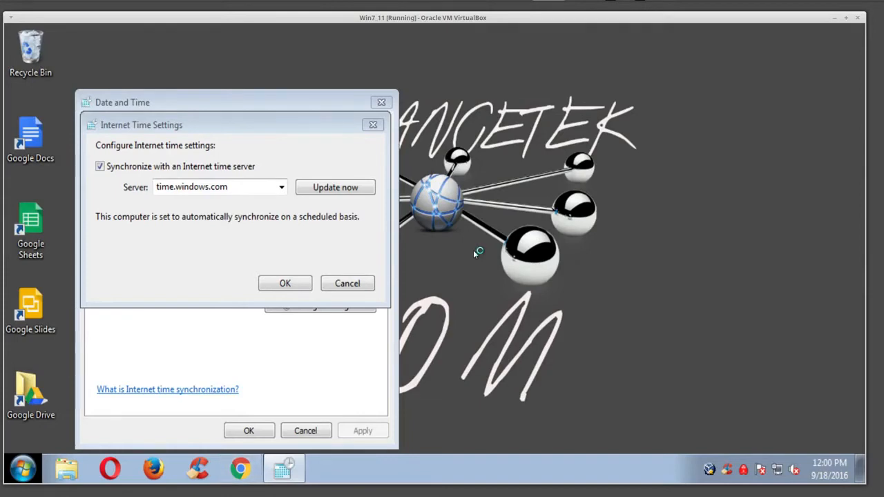
pyautogui.moveTo(643, 293)
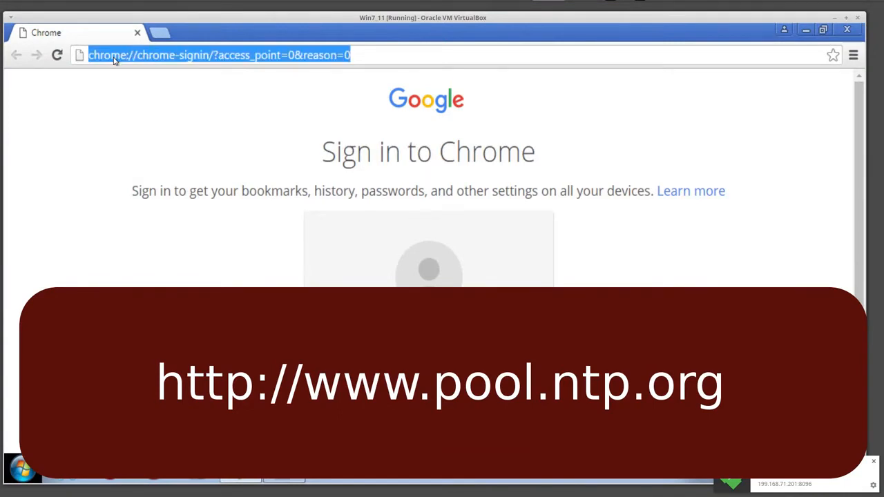
# - Search Google for 'ntp' and reach the pool.ntp.org home page
pyautogui.write('ntp')
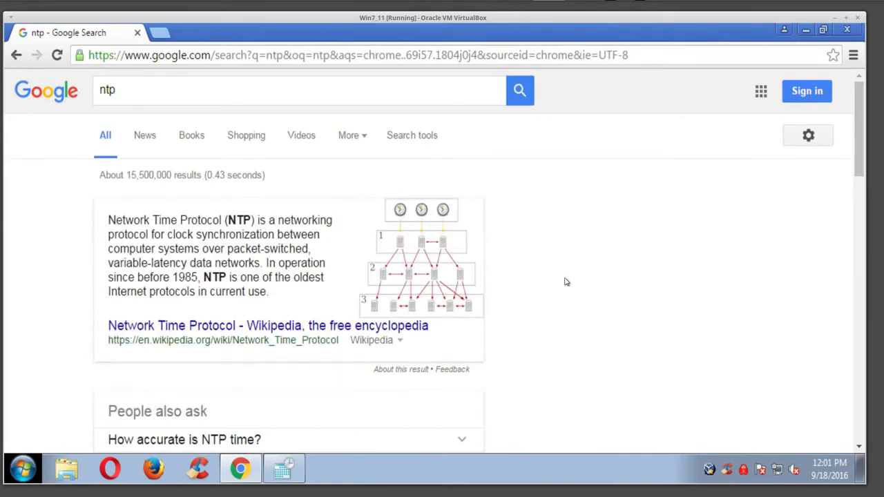
pyautogui.scroll(-3)
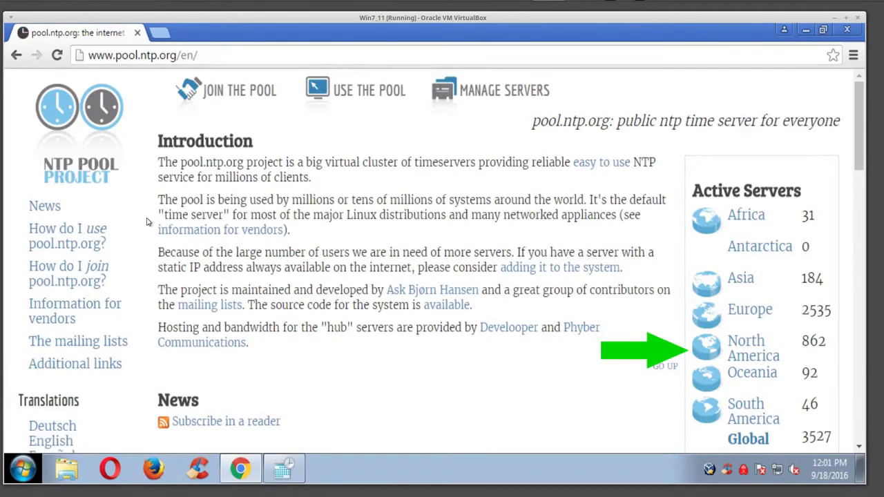
pyautogui.moveTo(725, 286)
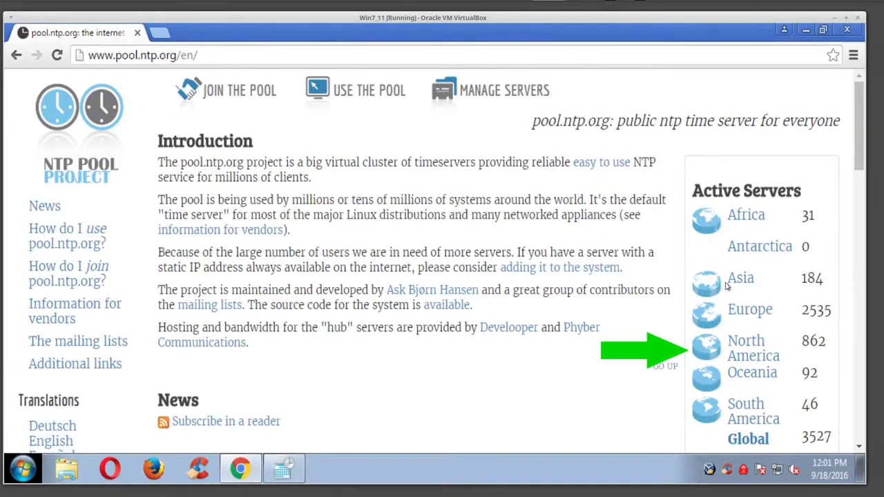
pyautogui.moveTo(746, 352)
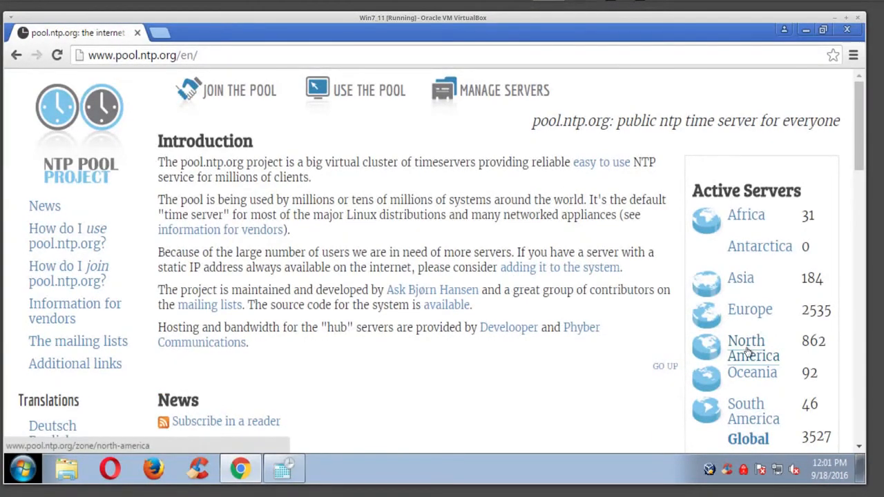
# - View the North America pool zone page listing the north-america.pool.ntp.org servers
pyautogui.click(746, 339)
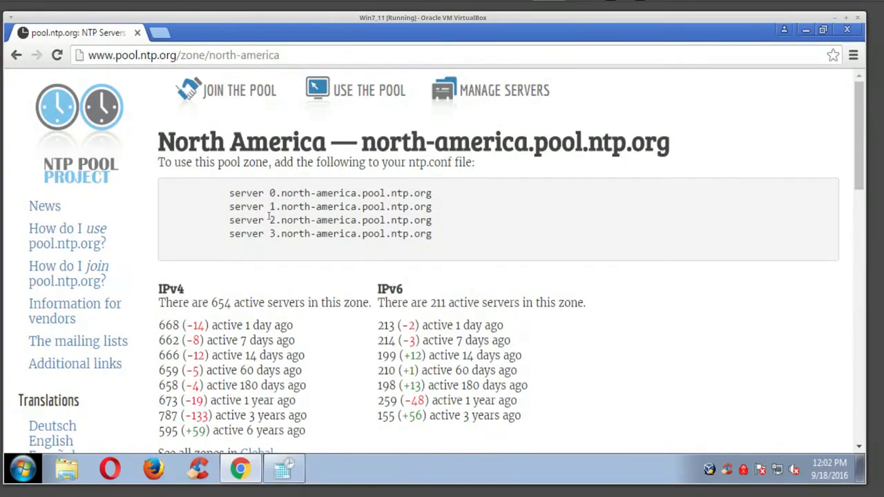
pyautogui.moveTo(259, 210)
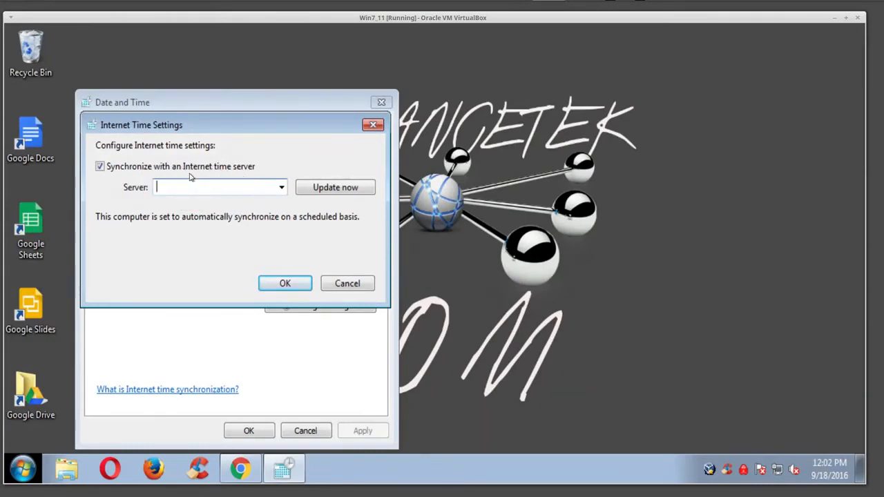
# - Set the time server to 1.north-america.pool.ntp.org by pasting, and confirm it
pyautogui.rightClick(214, 188)
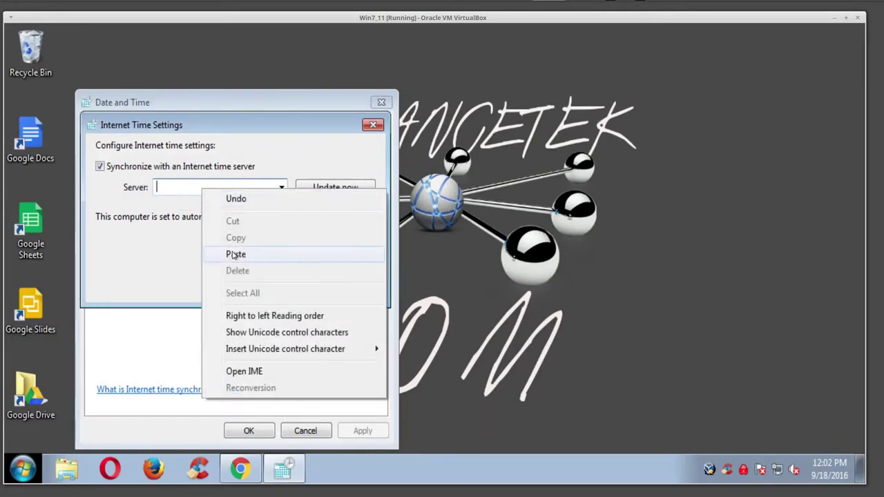
pyautogui.click(235, 254)
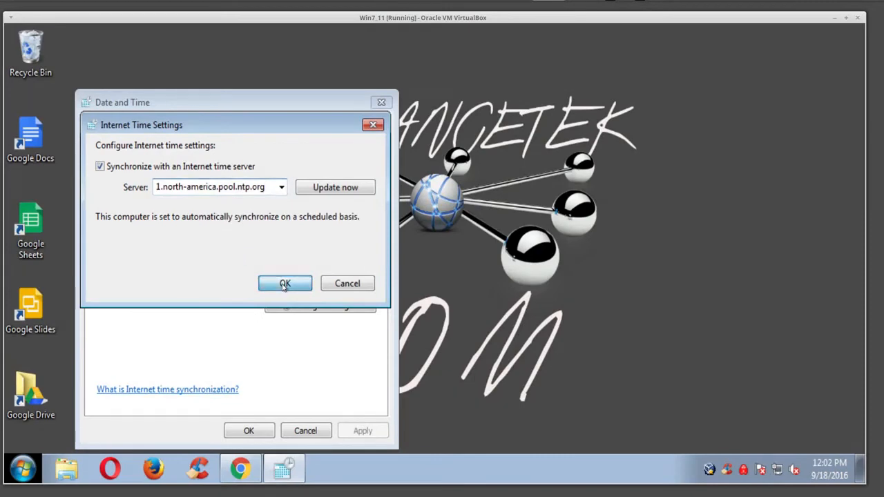
pyautogui.click(284, 283)
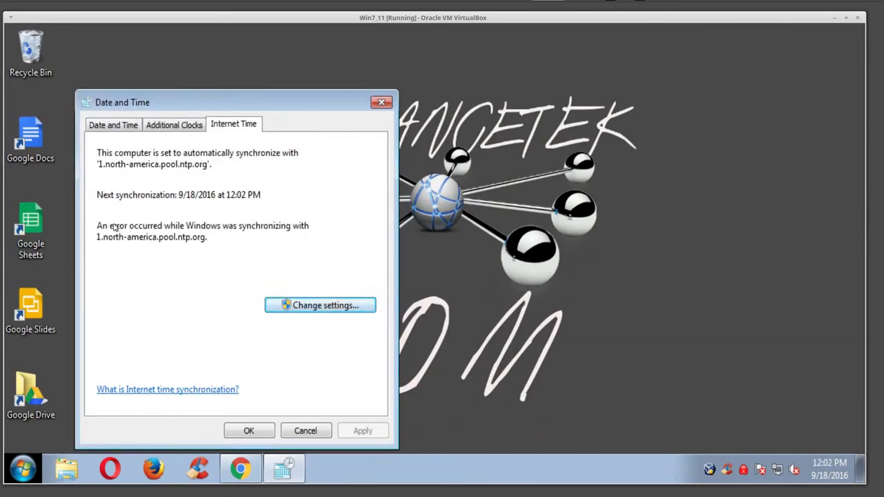
pyautogui.moveTo(168, 229)
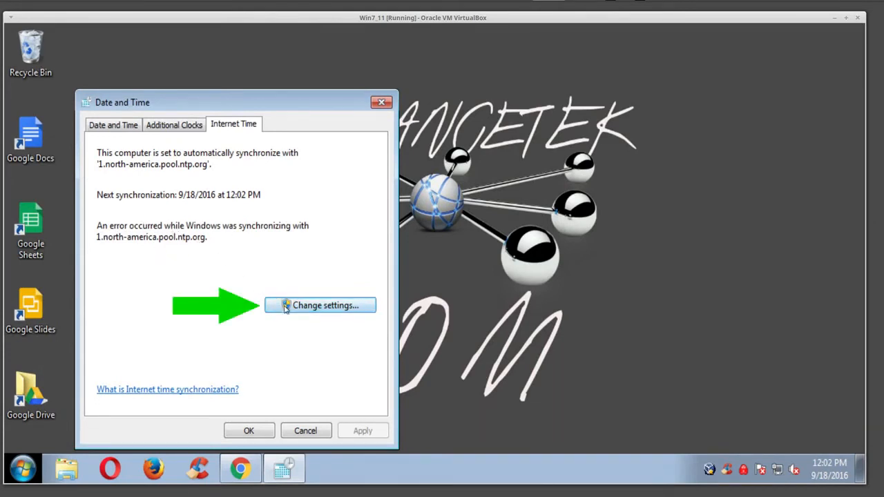
# - Synchronize the clock now with 1.north-america.pool.ntp.org and confirm the settings
pyautogui.click(320, 305)
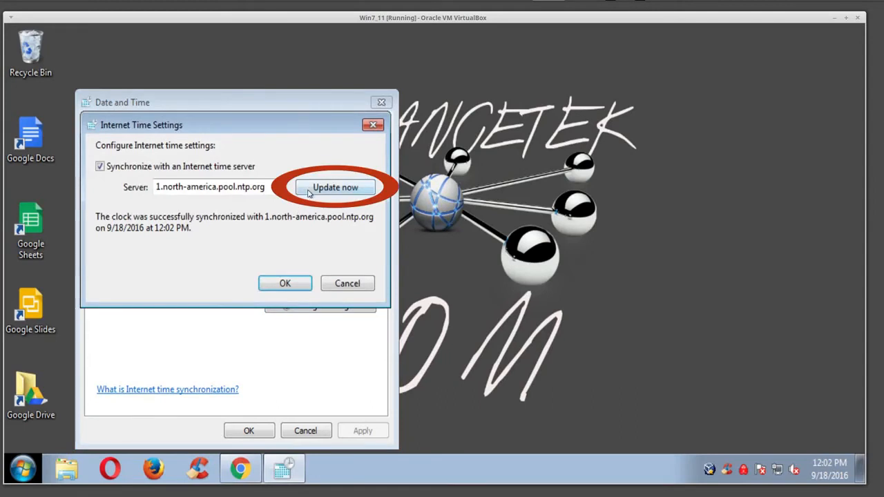
pyautogui.click(334, 187)
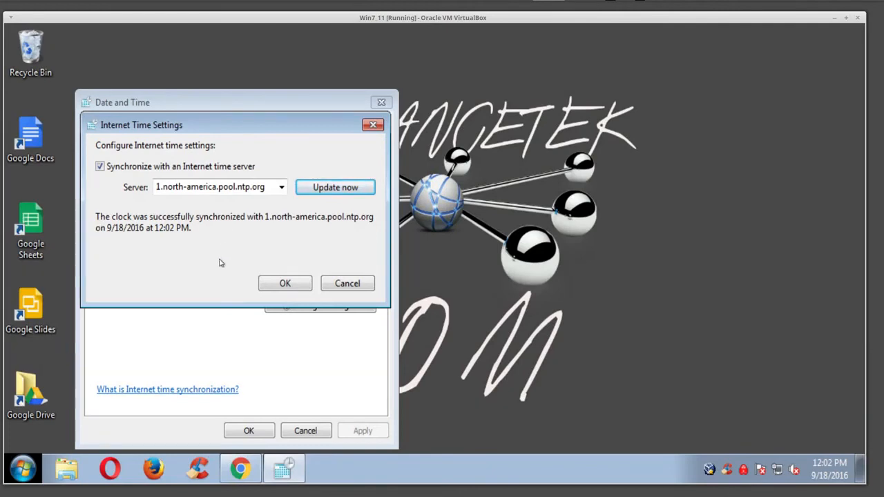
pyautogui.moveTo(323, 158)
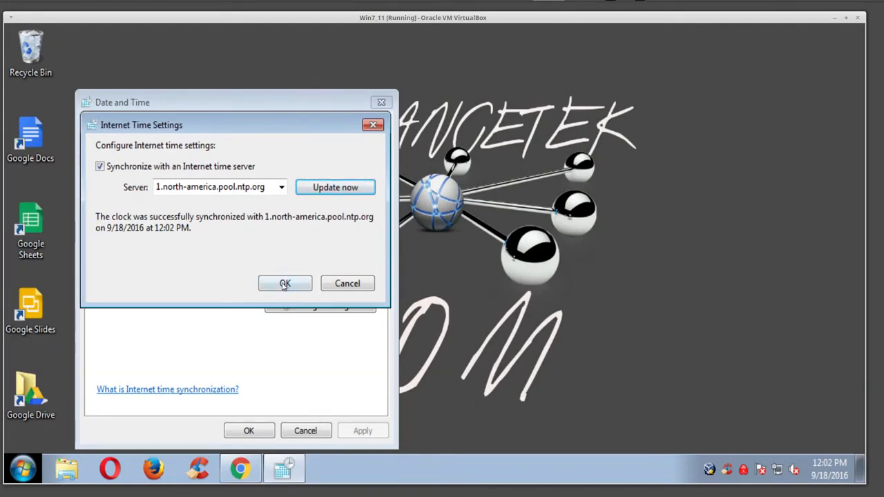
pyautogui.click(285, 283)
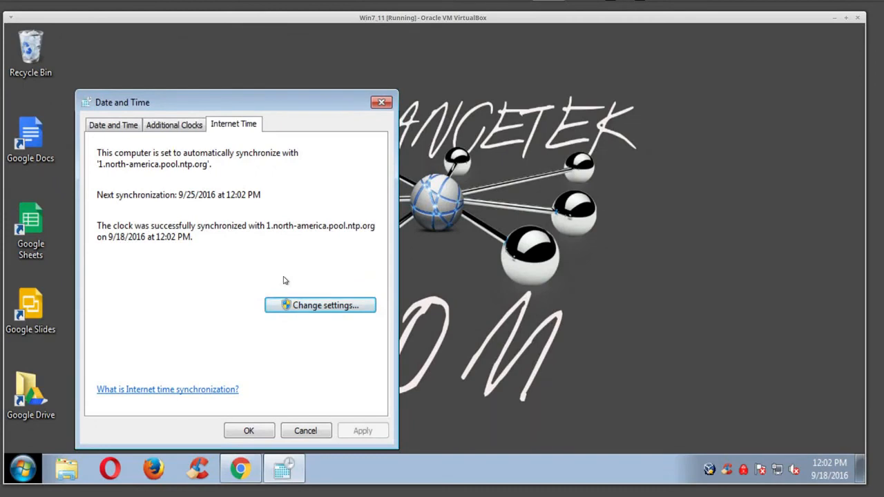
pyautogui.moveTo(184, 182)
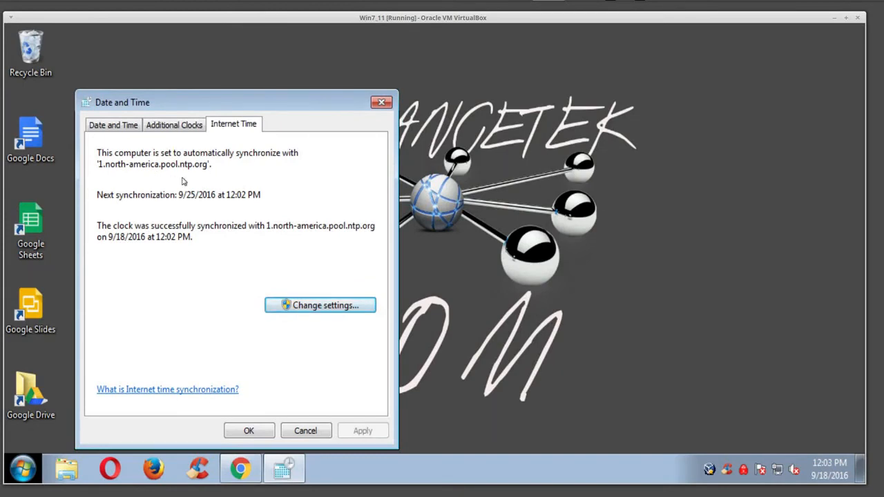